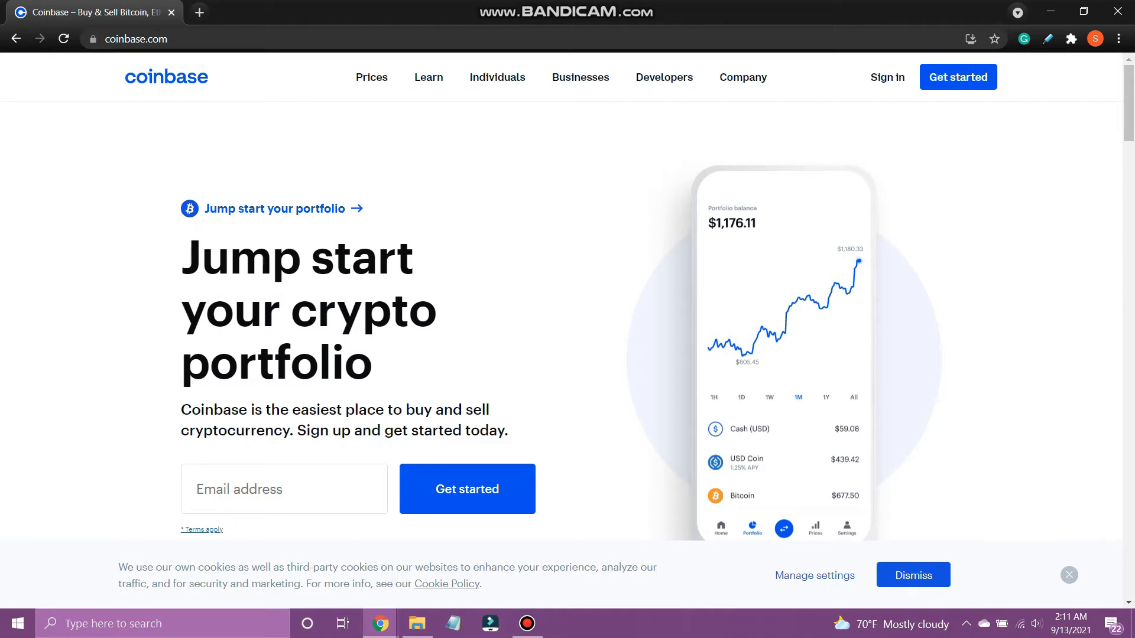
pyautogui.moveTo(887, 78)
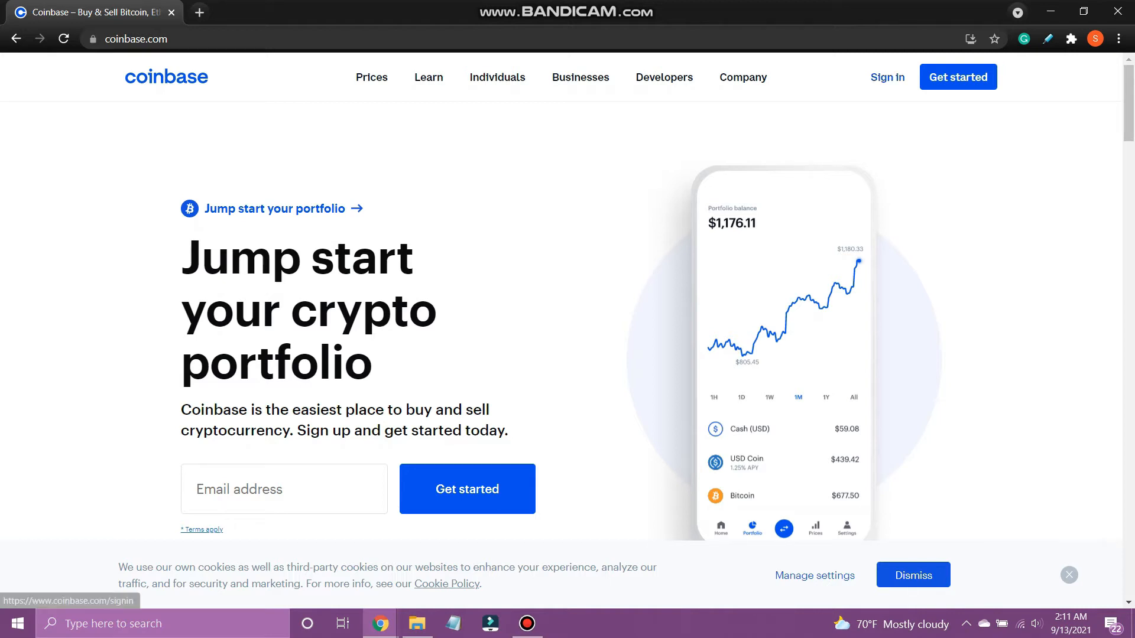
# - From the Coinbase homepage reach sign-in and open help for 2-factor authentication issues
pyautogui.click(886, 77)
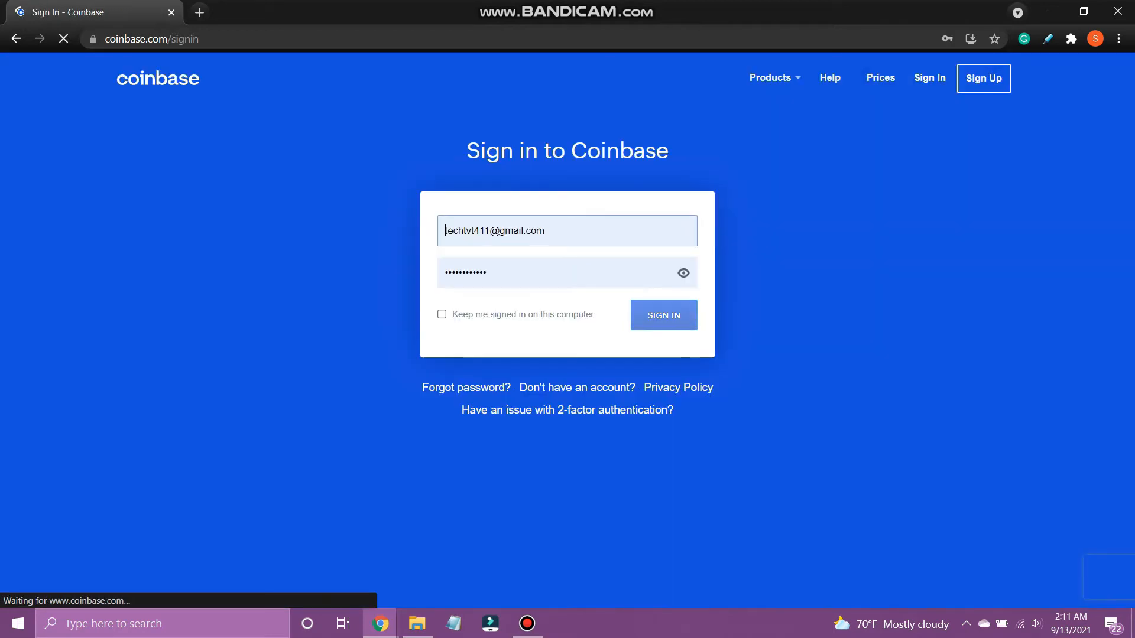
pyautogui.click(662, 315)
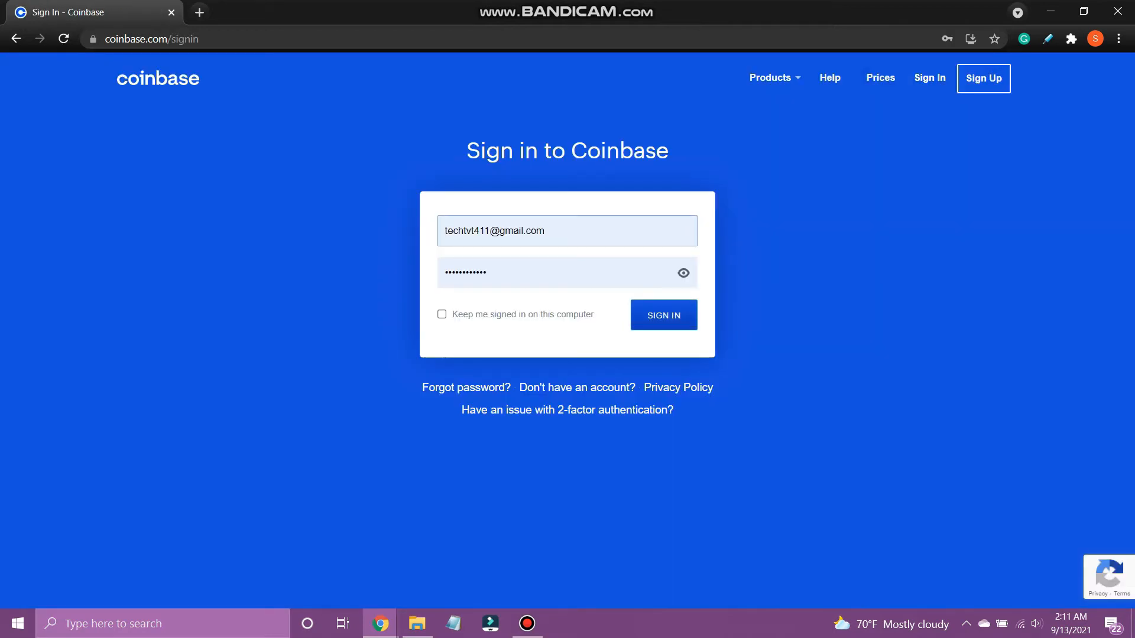
pyautogui.moveTo(880, 78)
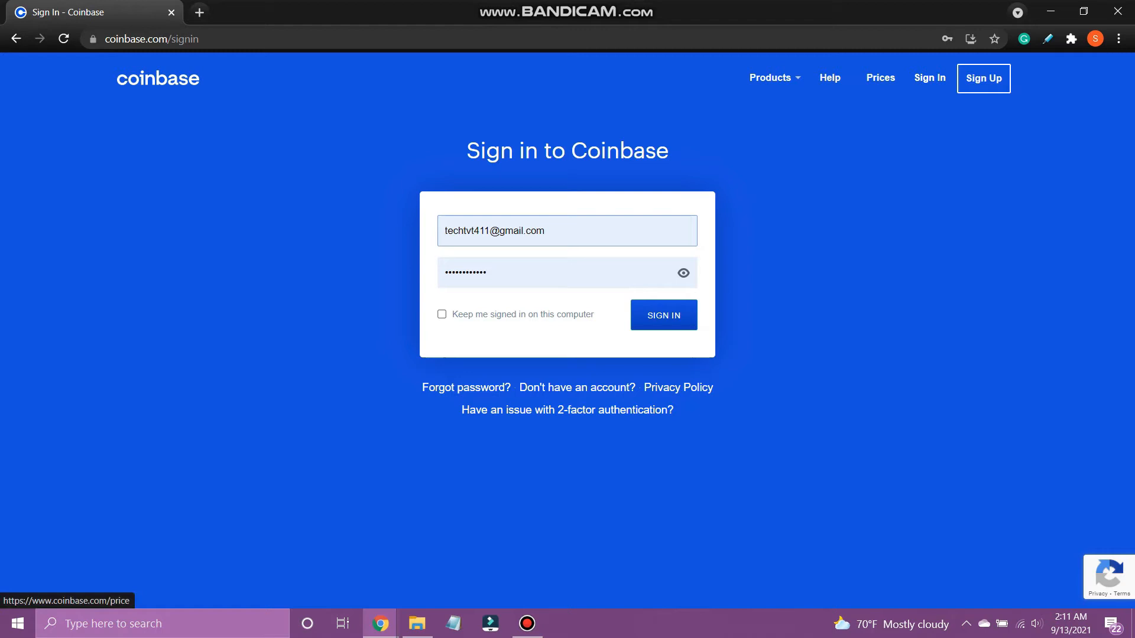
pyautogui.click(566, 410)
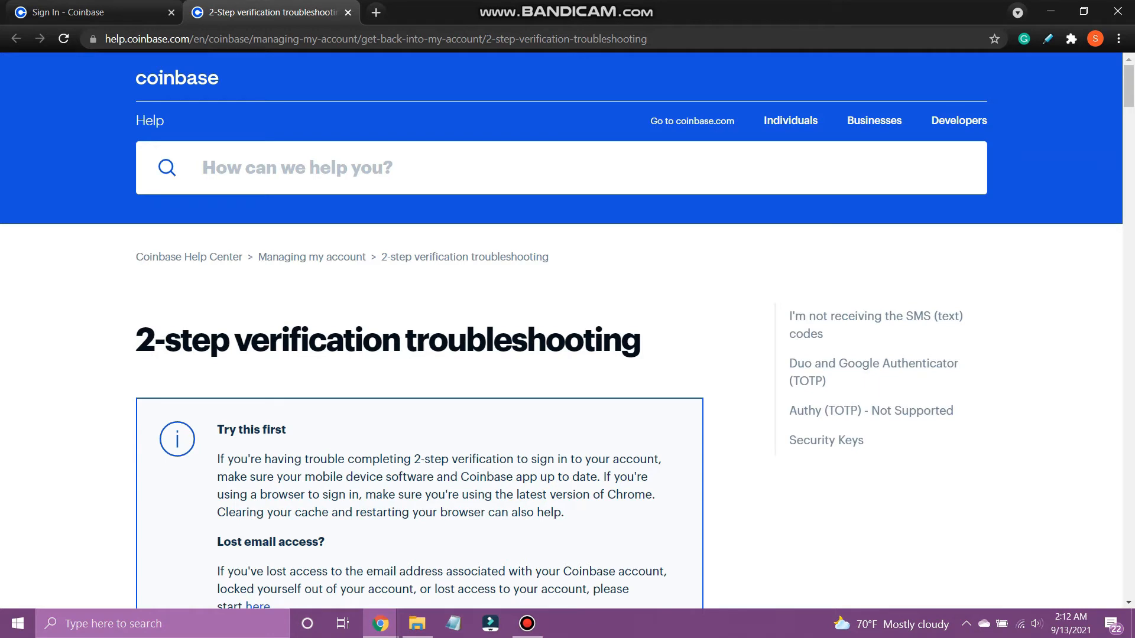
# - Scroll to the end of the 2-step verification article and go to Contact us
pyautogui.scroll(-3)
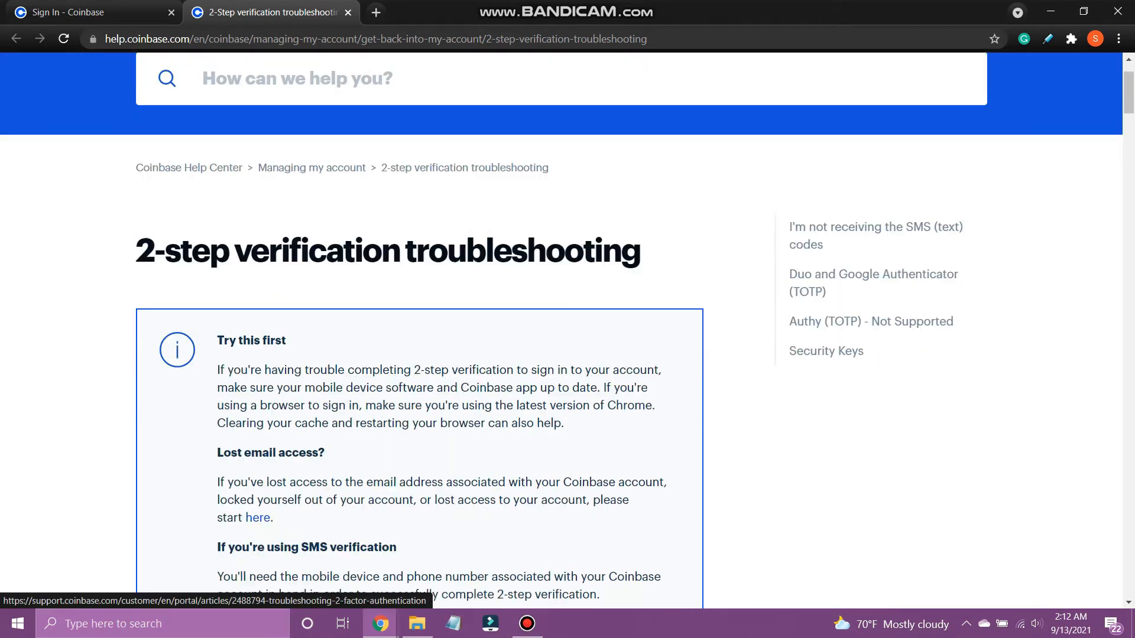
pyautogui.scroll(-3)
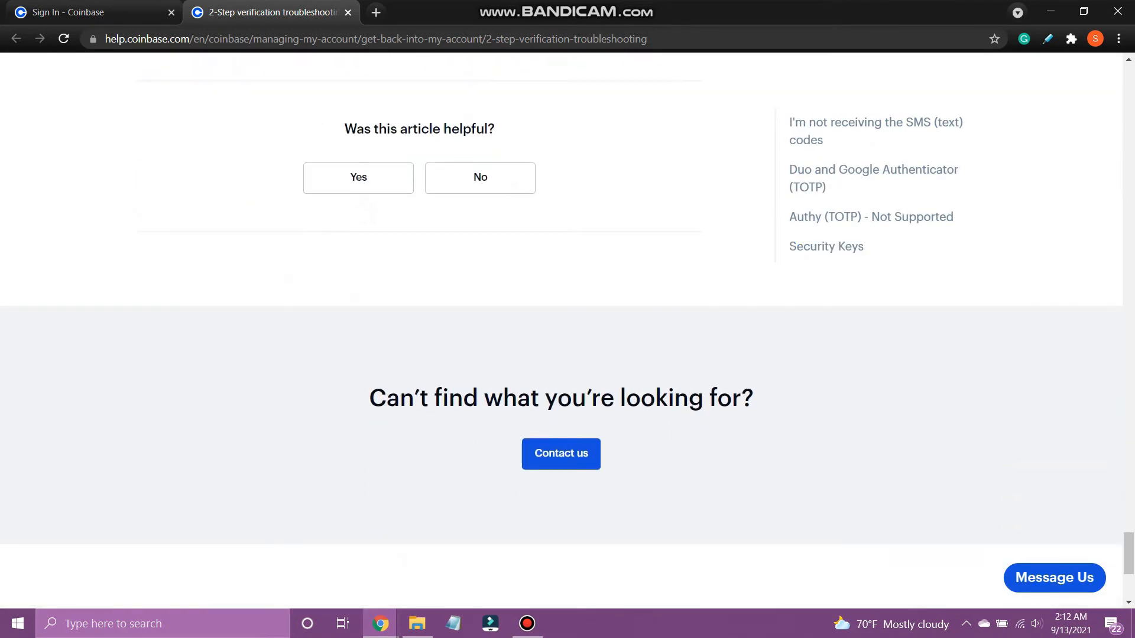
pyautogui.click(560, 454)
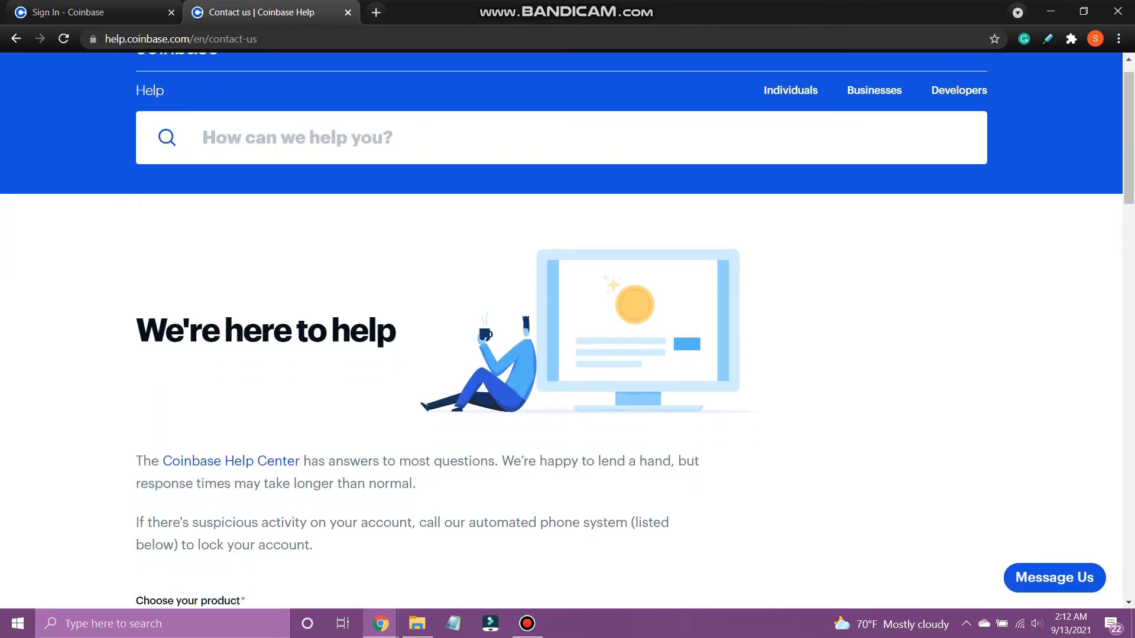
# - Select Coinbase as the product under 'Choose your product' on the contact form
pyautogui.scroll(-3)
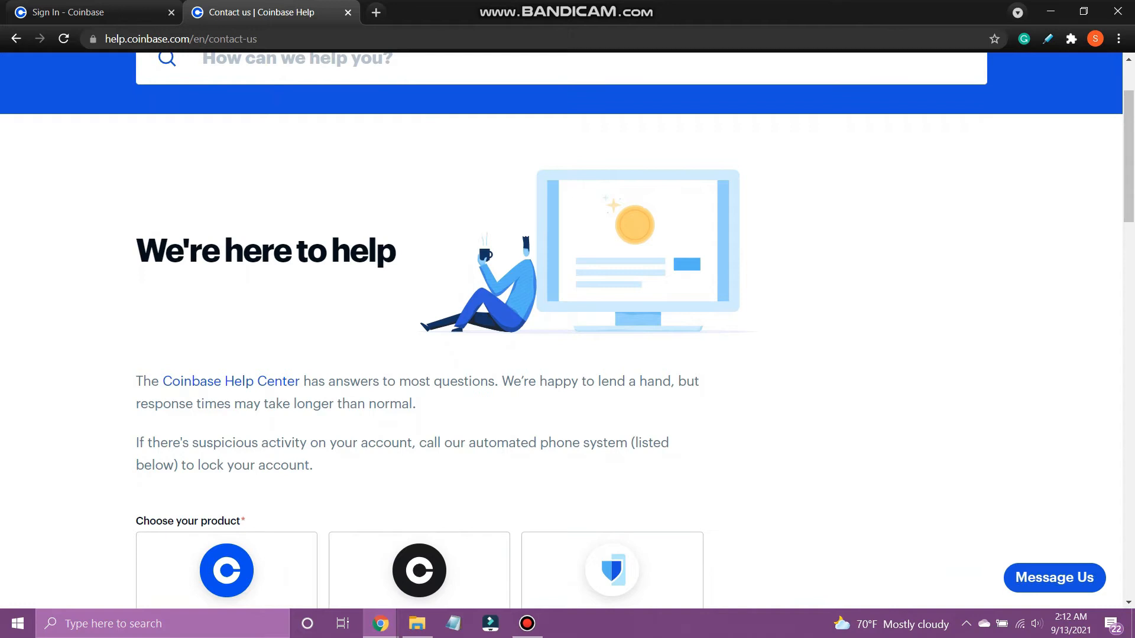
pyautogui.scroll(-3)
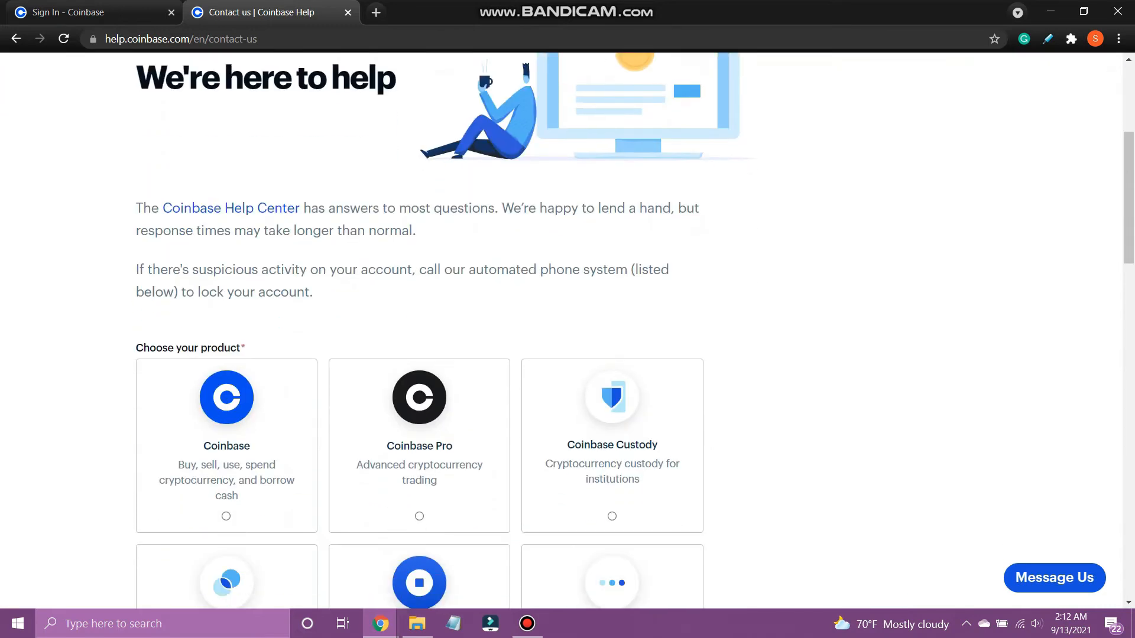
pyautogui.scroll(-3)
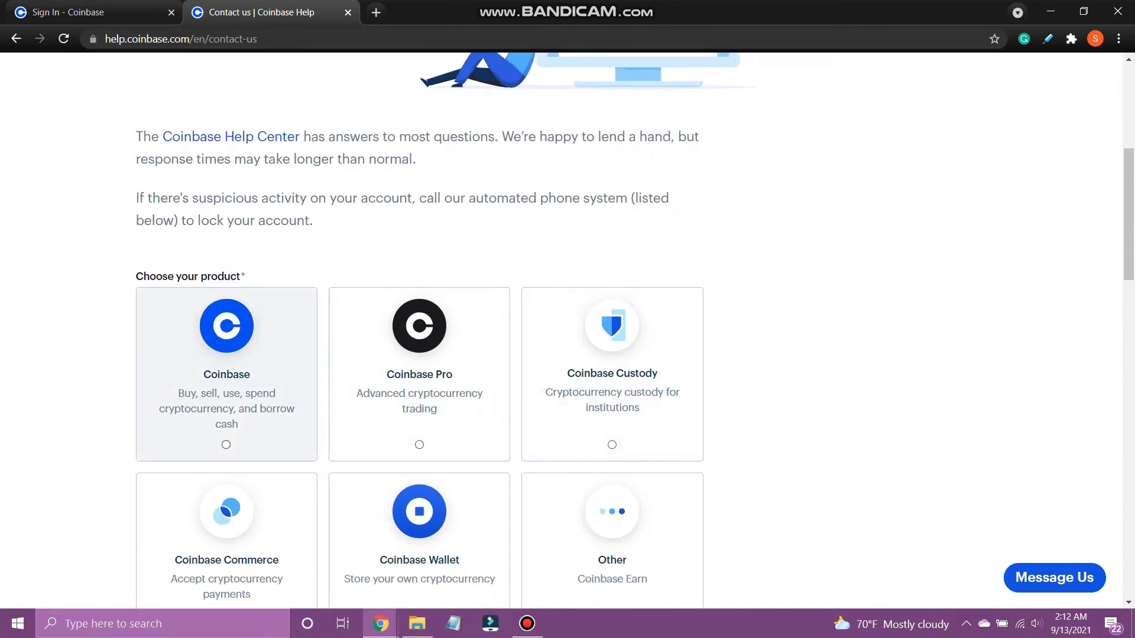
pyautogui.click(225, 445)
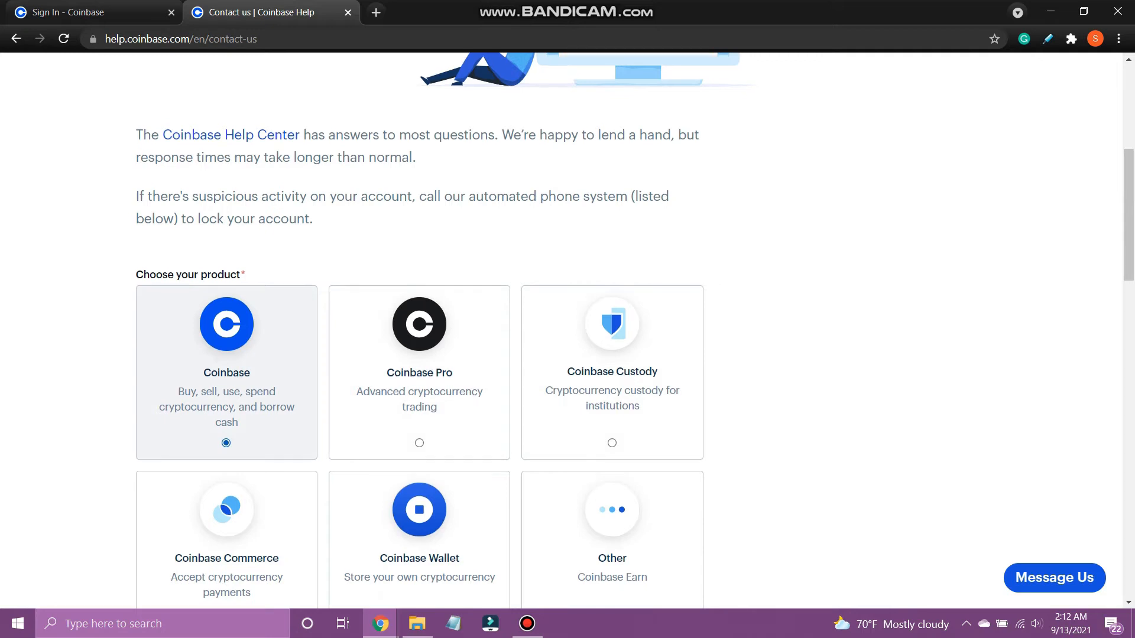
pyautogui.scroll(-3)
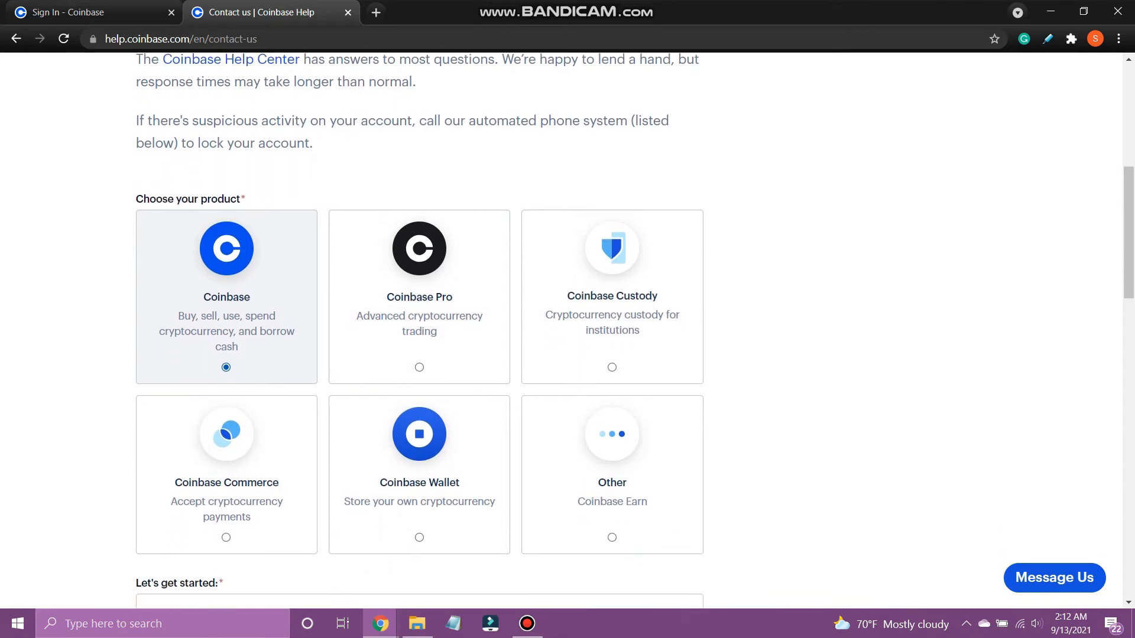
pyautogui.scroll(-3)
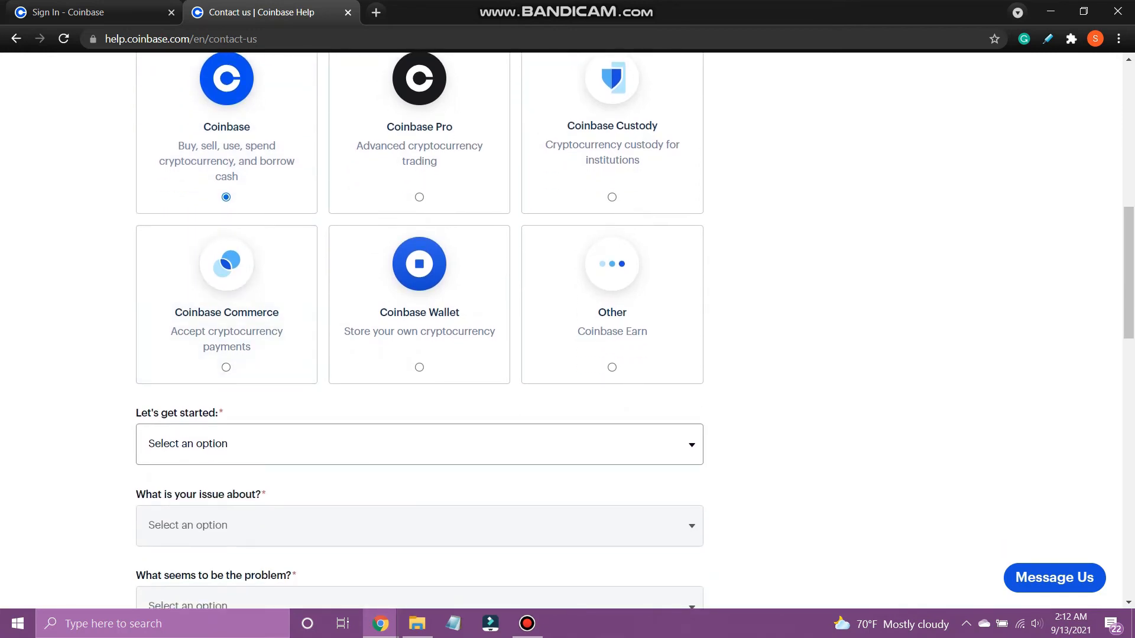
# - Set the issue to Account Compromised, mobile device stolen or lost, account not accessed without consent
pyautogui.click(419, 443)
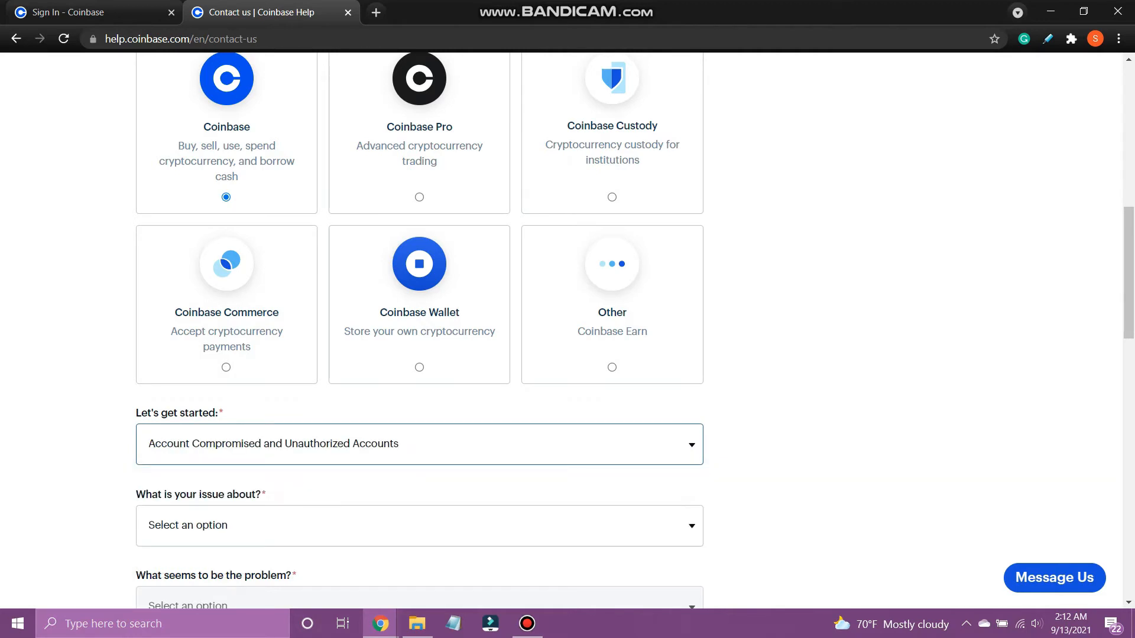
pyautogui.scroll(-3)
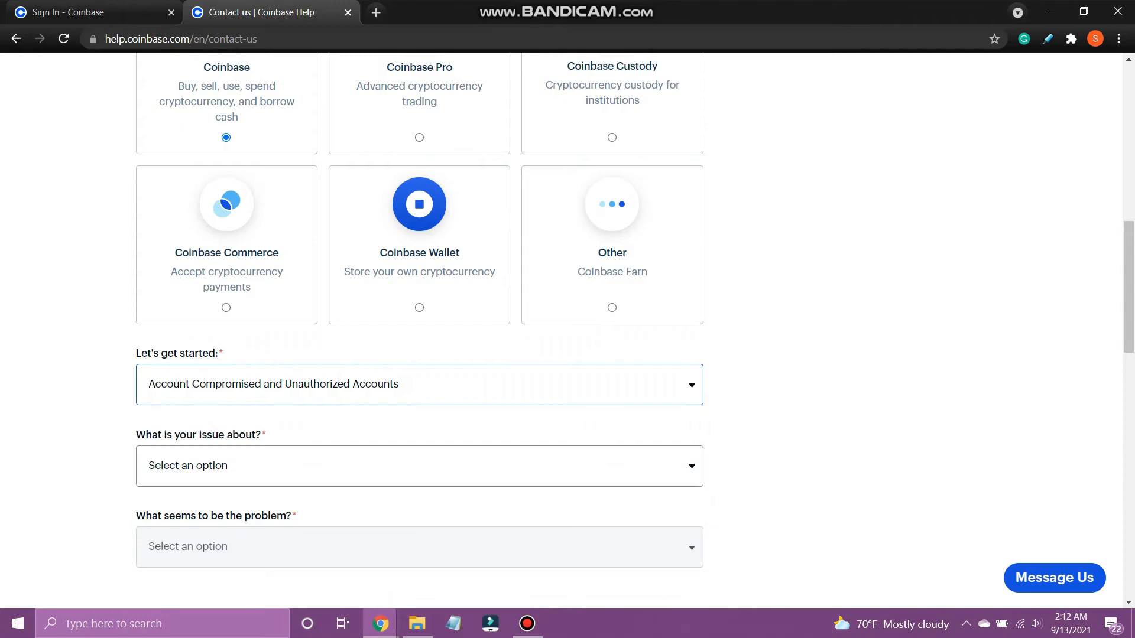
pyautogui.click(419, 466)
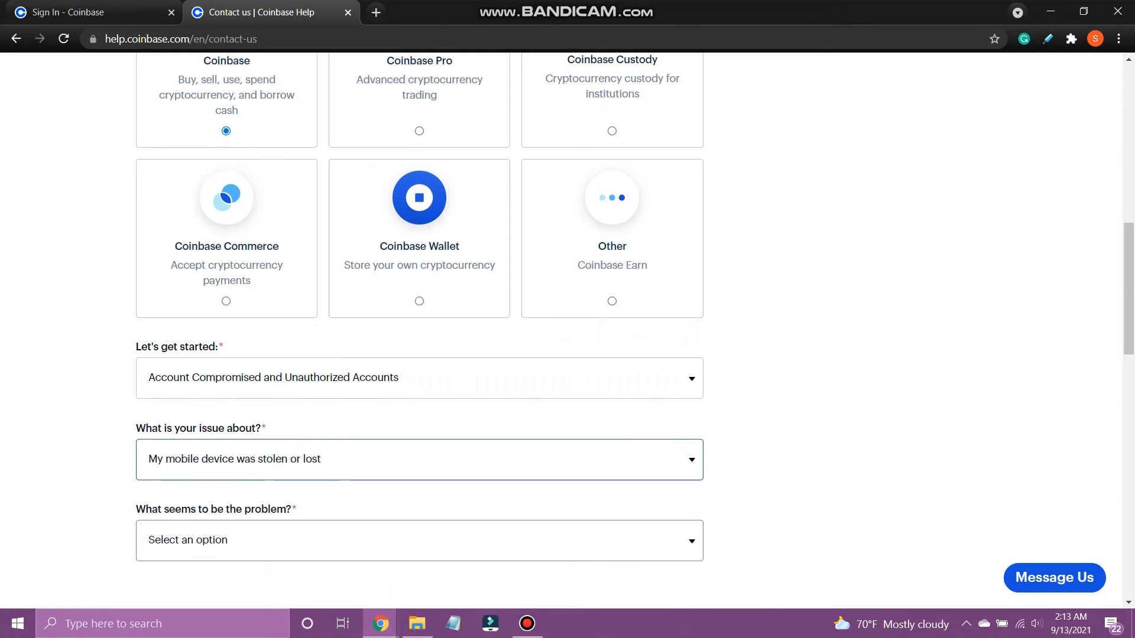
pyautogui.scroll(-3)
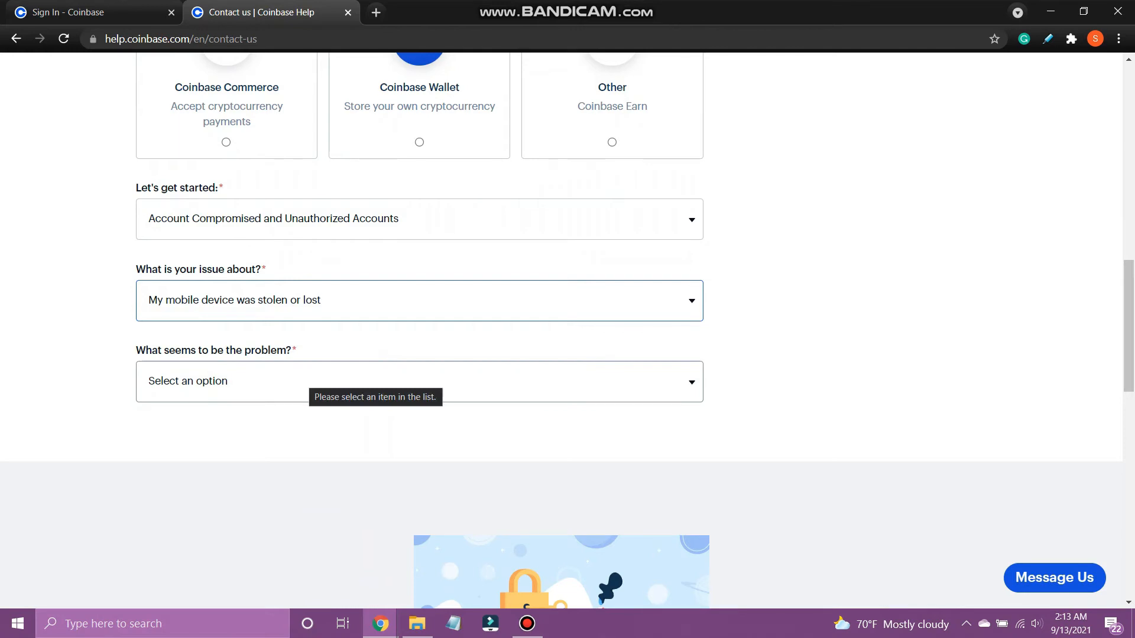
pyautogui.click(418, 381)
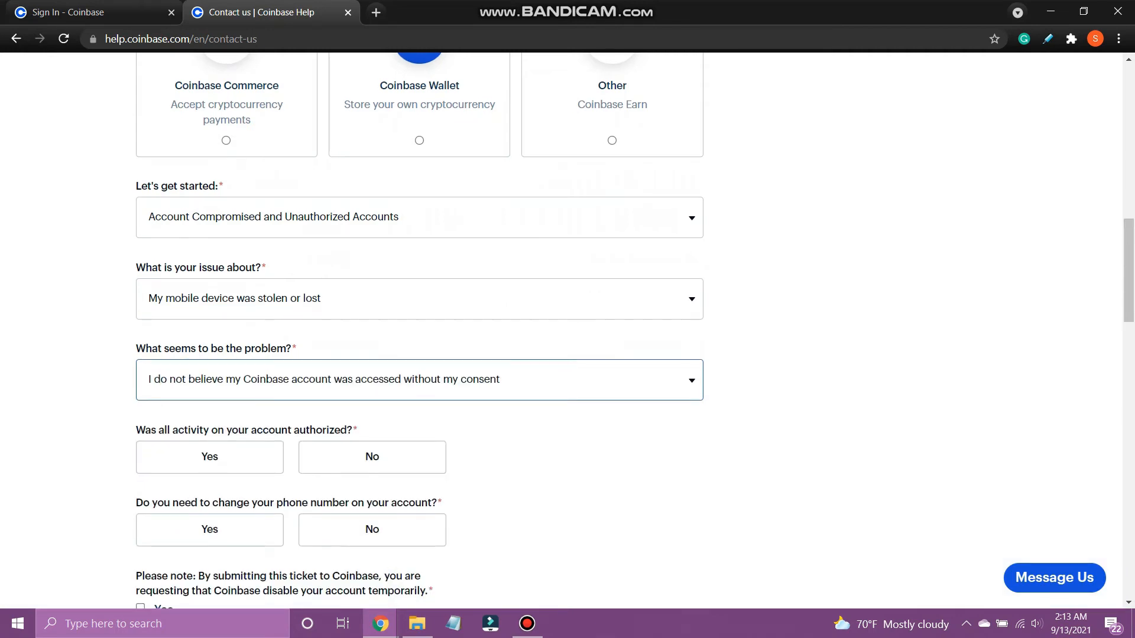
pyautogui.scroll(-3)
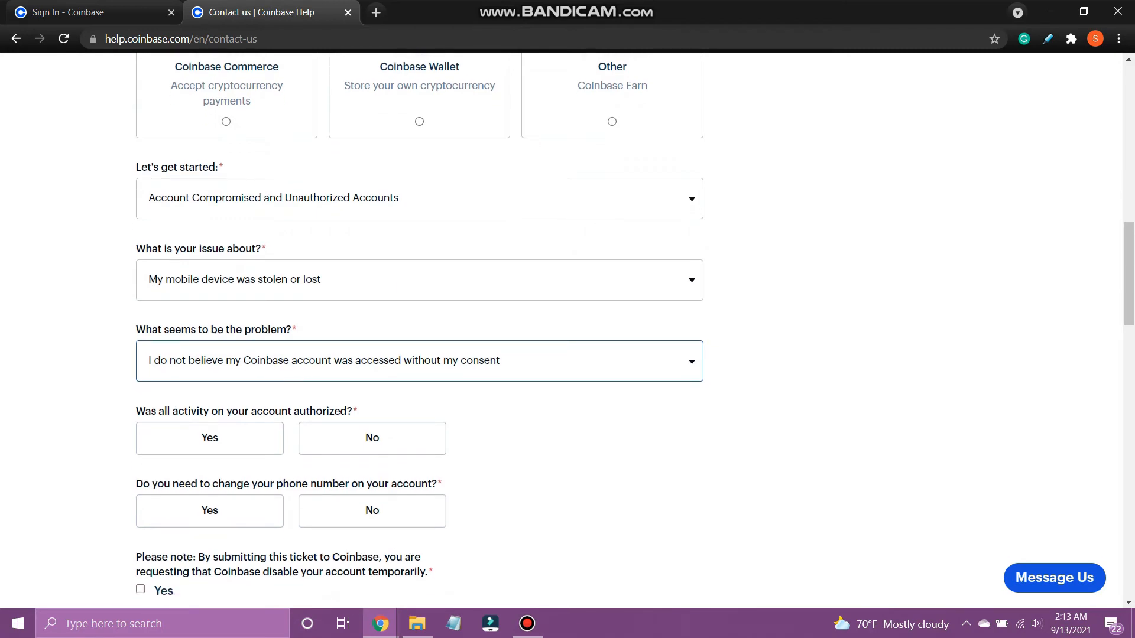
# - Answer Yes to authorized activity, No to phone number change, and accept temporary account disabling
pyautogui.click(209, 437)
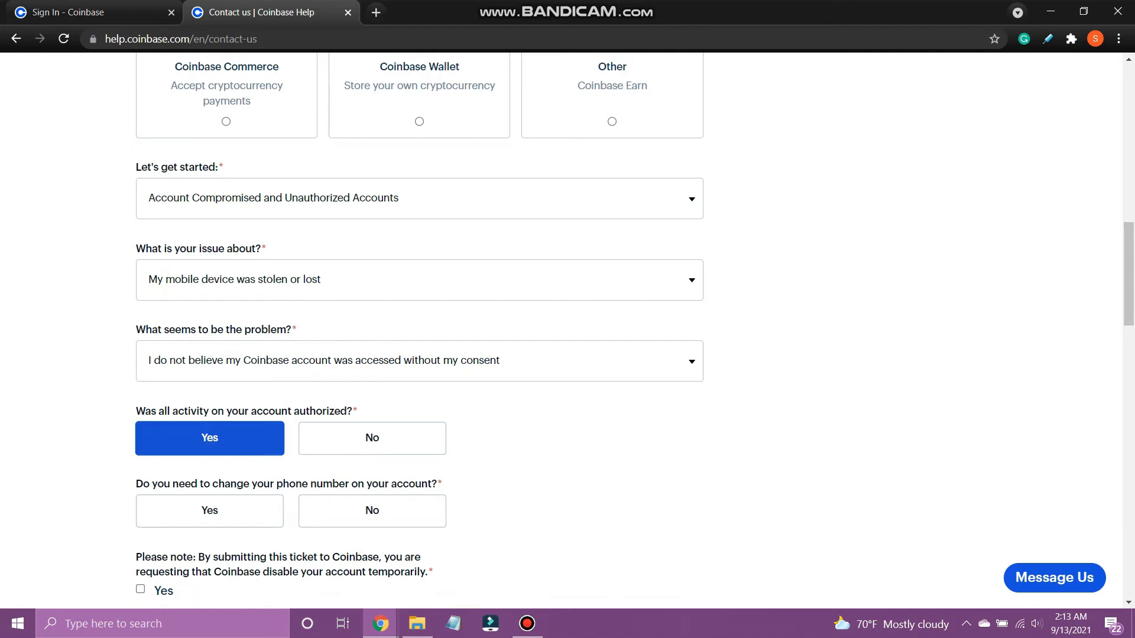
pyautogui.click(371, 511)
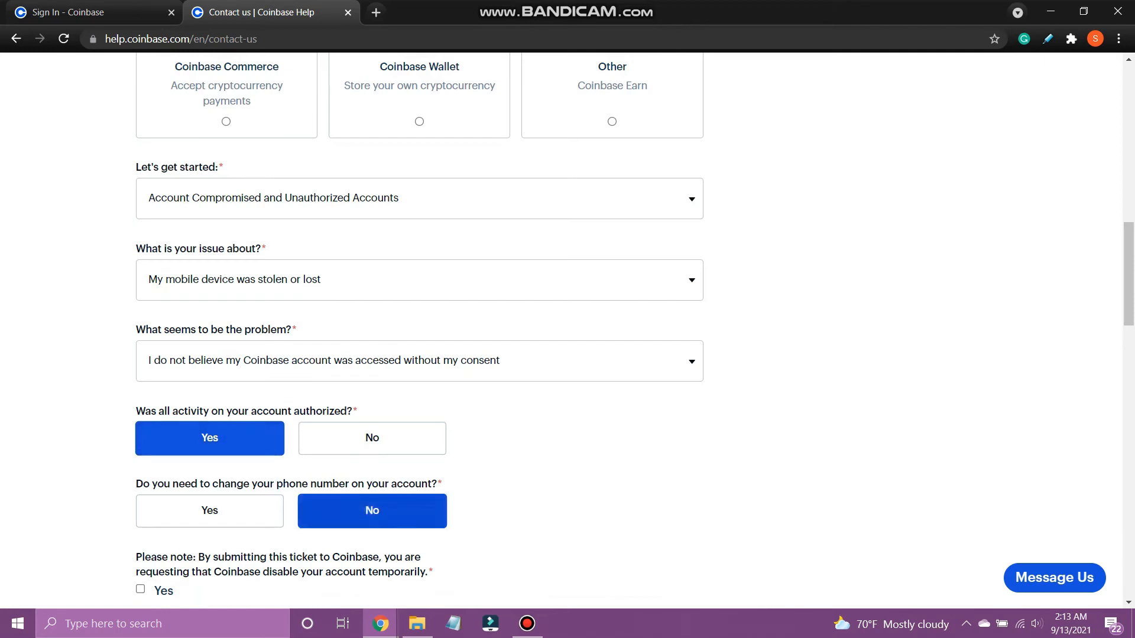
pyautogui.click(141, 589)
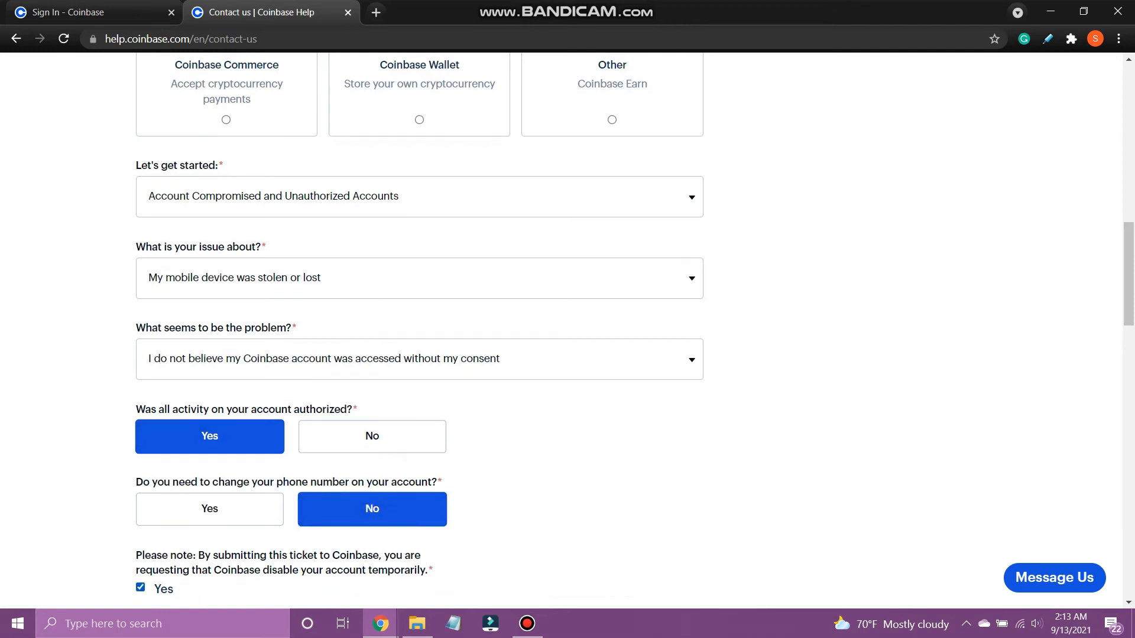
pyautogui.scroll(-3)
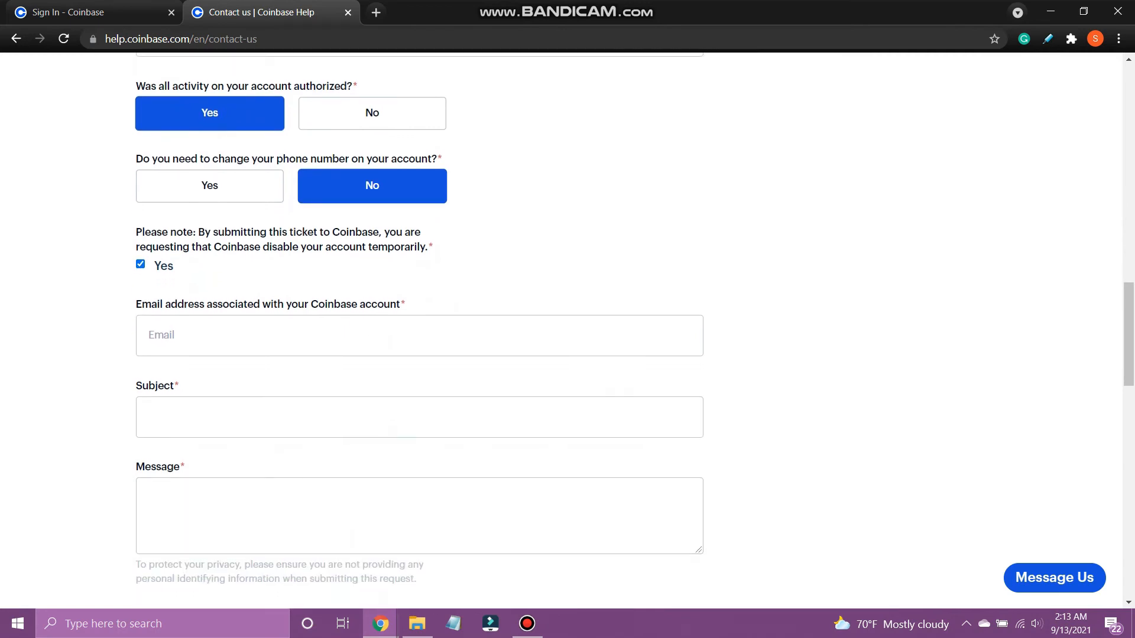
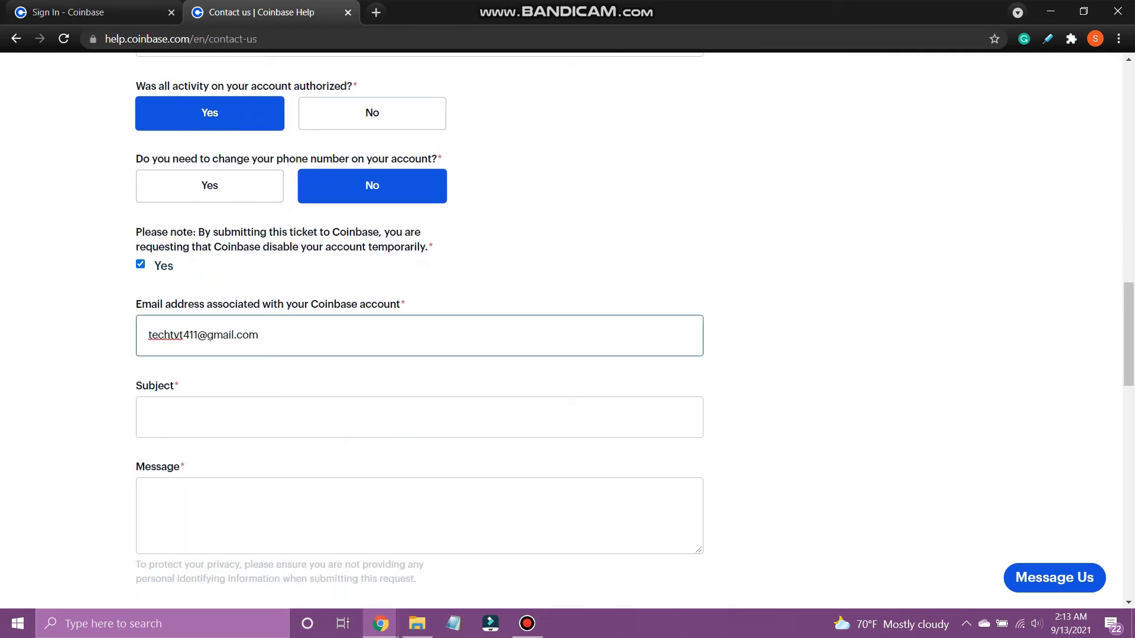
pyautogui.click(419, 417)
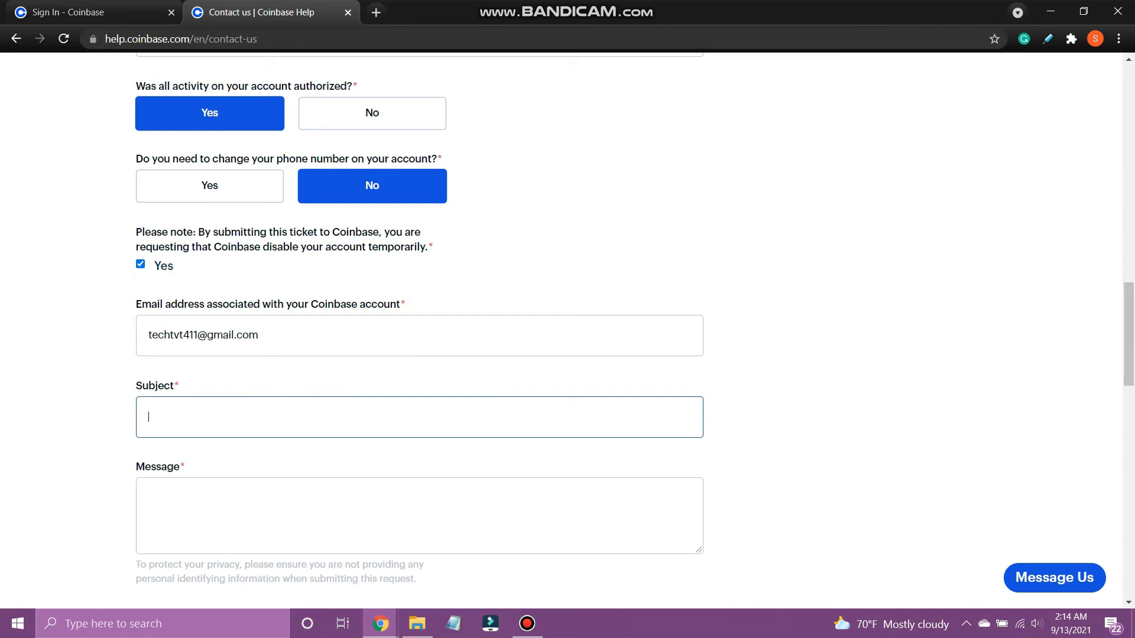
pyautogui.write('I LOSST MY MOBILE DEVICE, KINDLY DISABLE MY COINBASE')
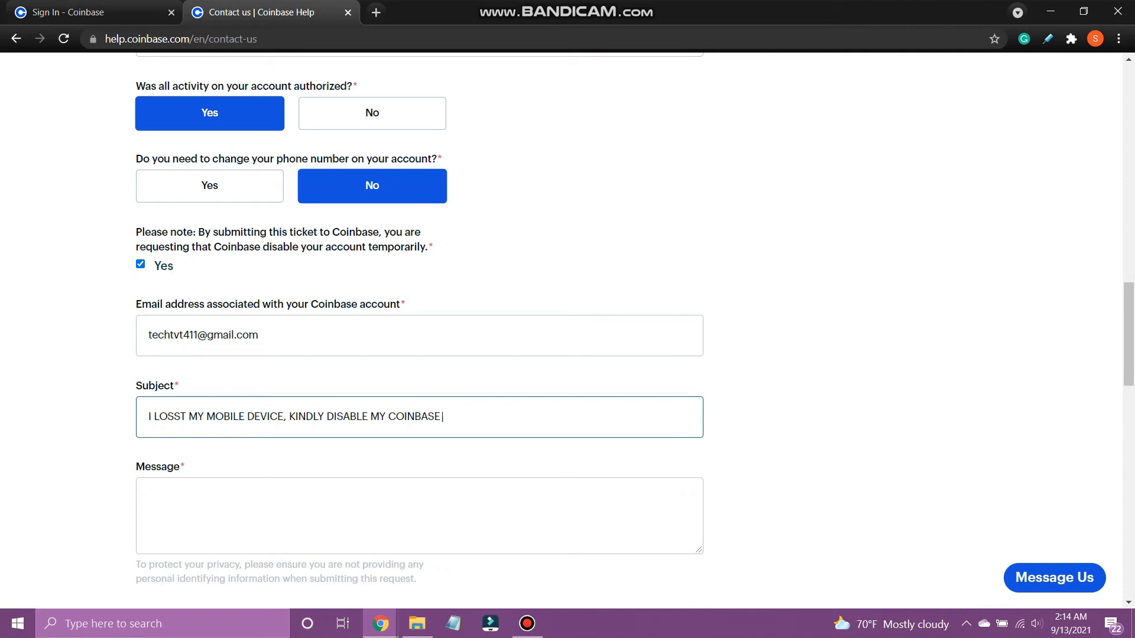
pyautogui.write('2')
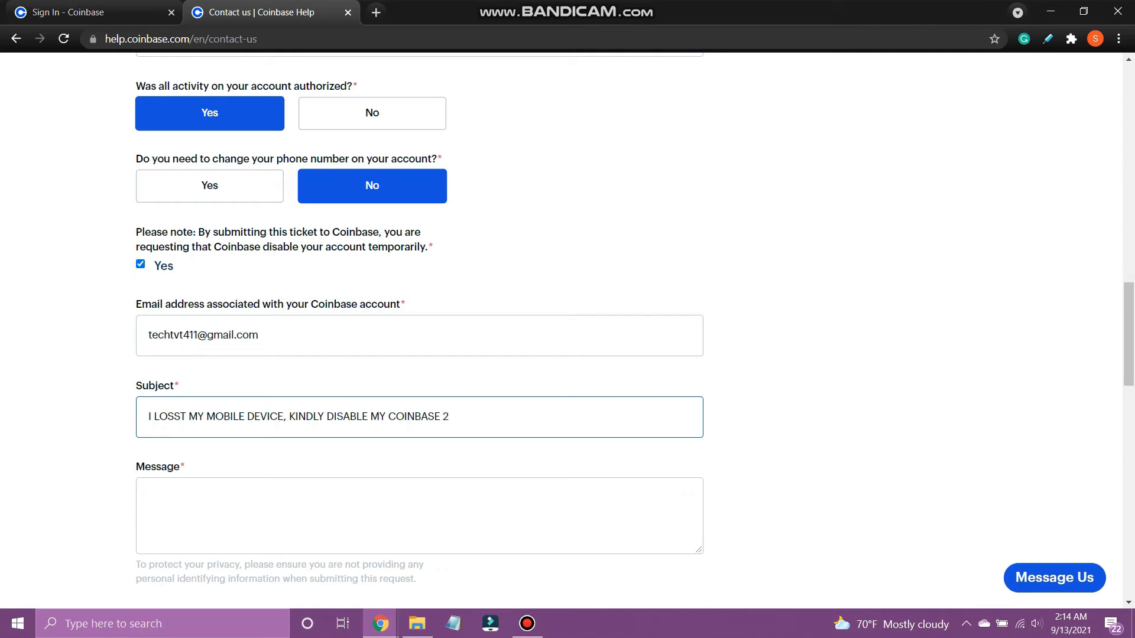
pyautogui.write('FA')
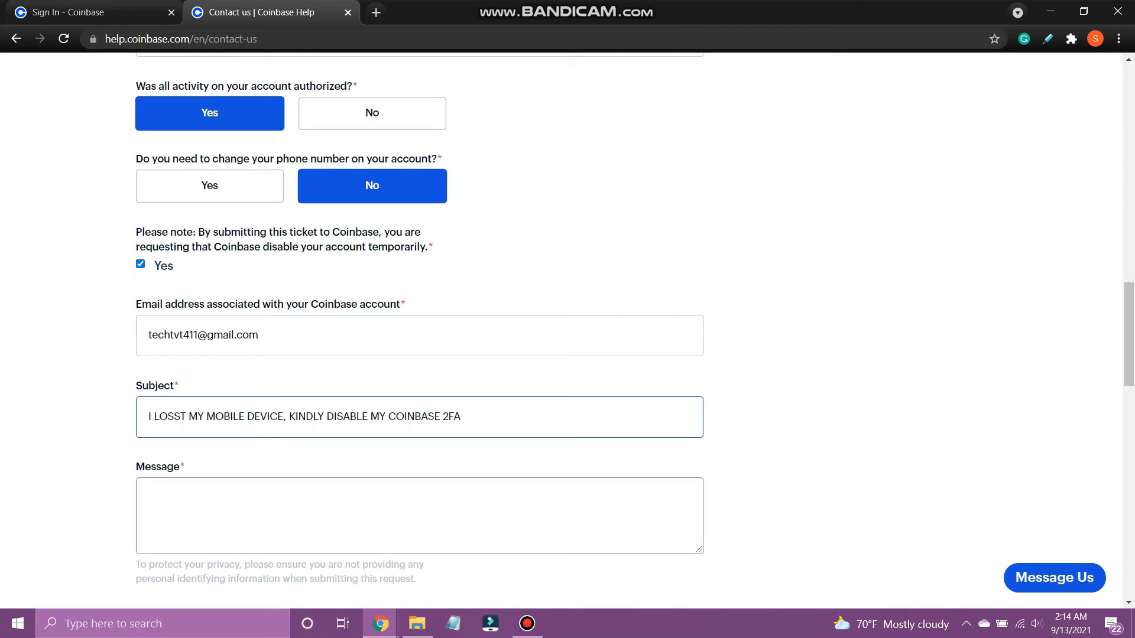
pyautogui.write('Hello Coi')
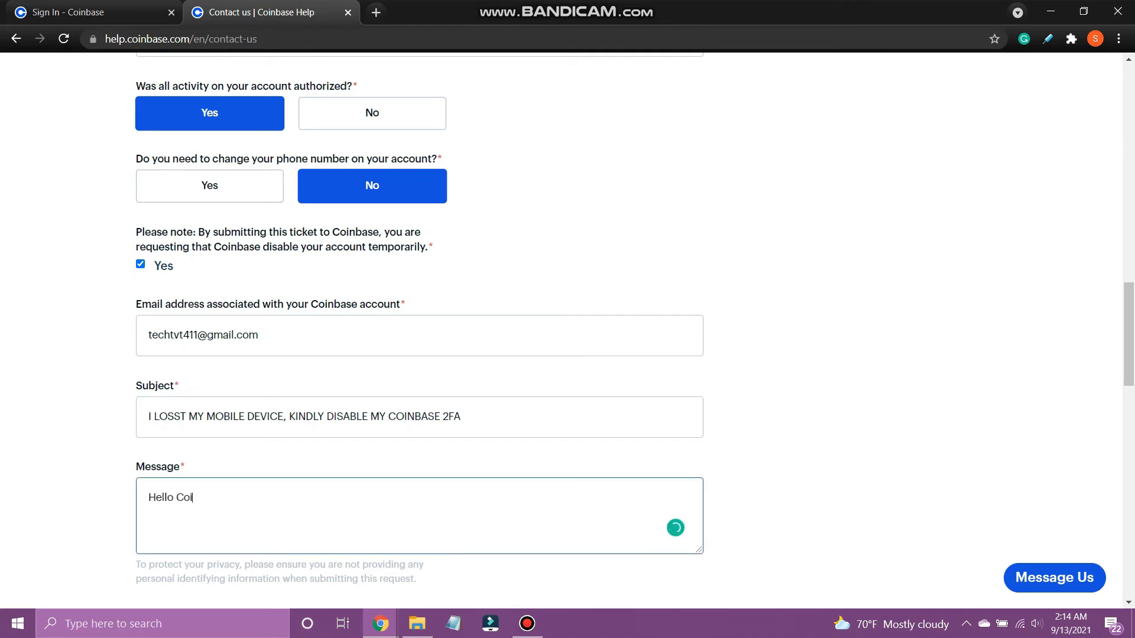
# - Write the message to the Coinbase team about the lost phone, requesting a 2FA reset, ending 'Thanks.'
pyautogui.write('nbase t')
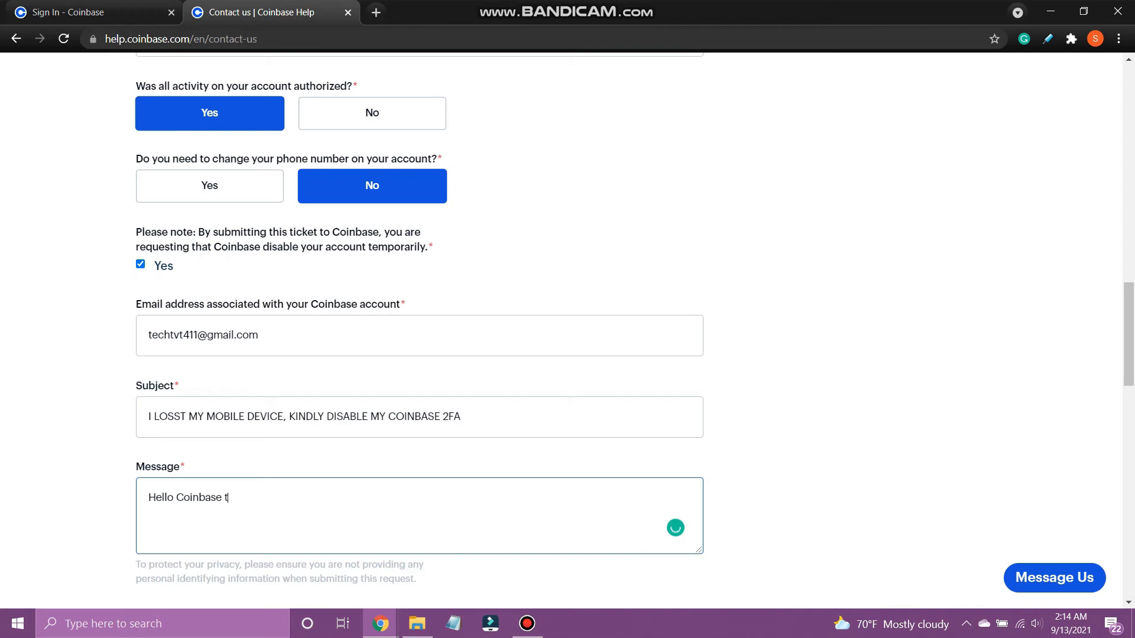
pyautogui.write('eam,')
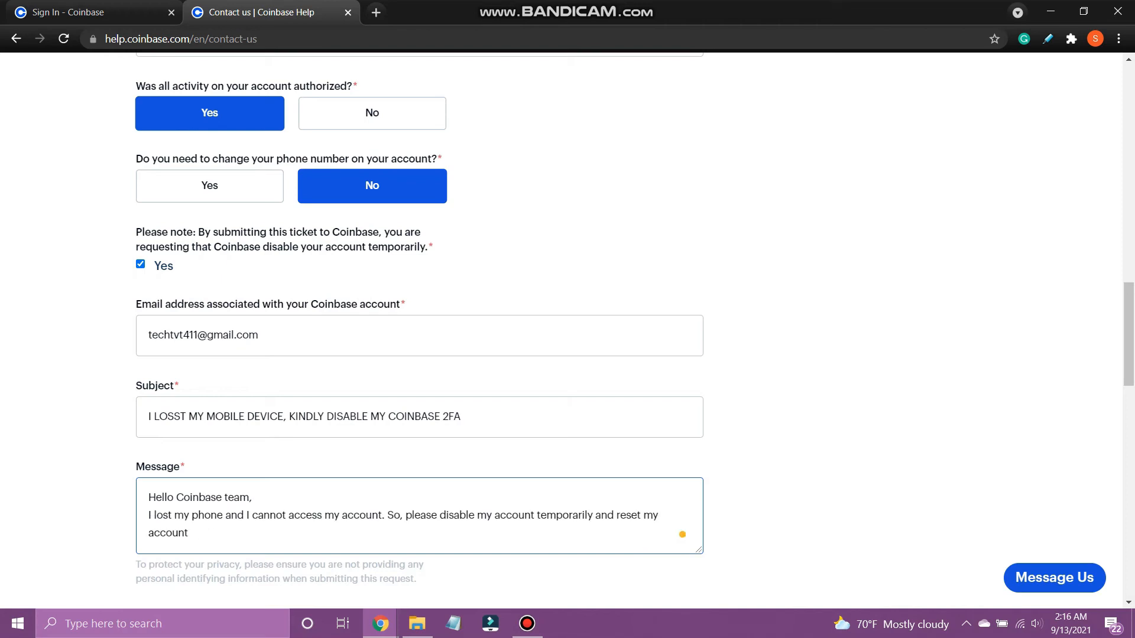
pyautogui.write('2FA.')
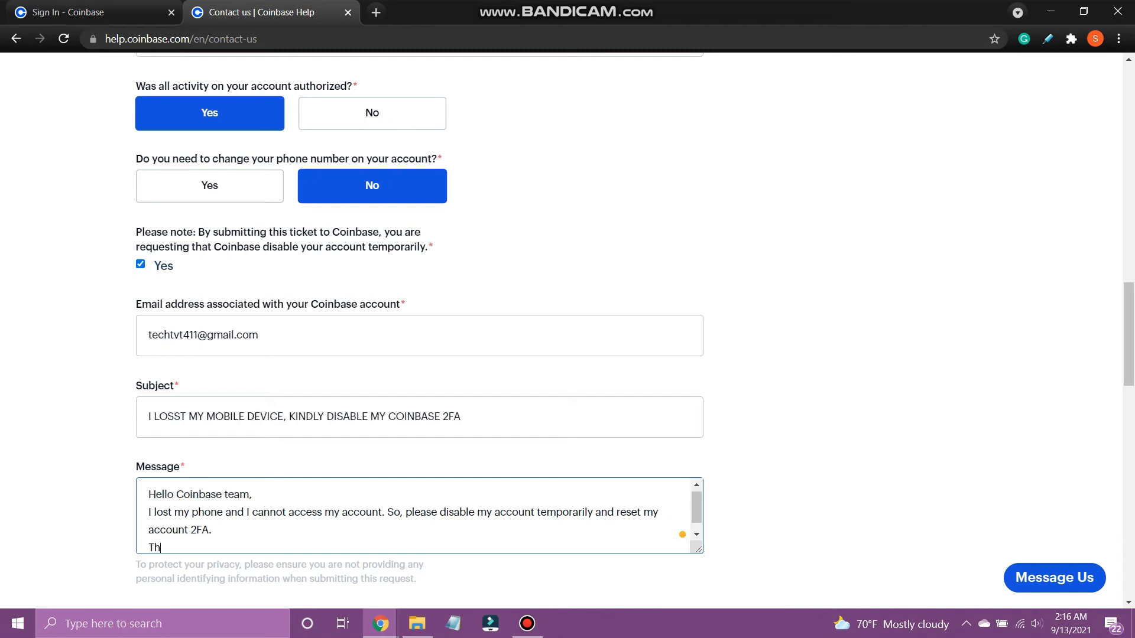
pyautogui.write('anks')
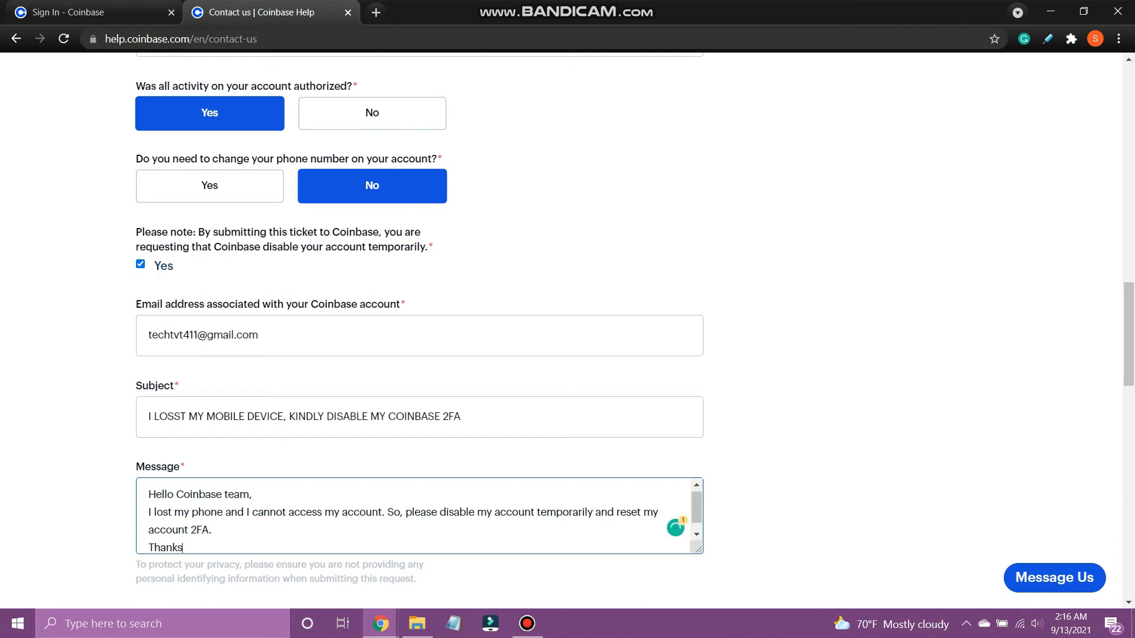
pyautogui.write('.')
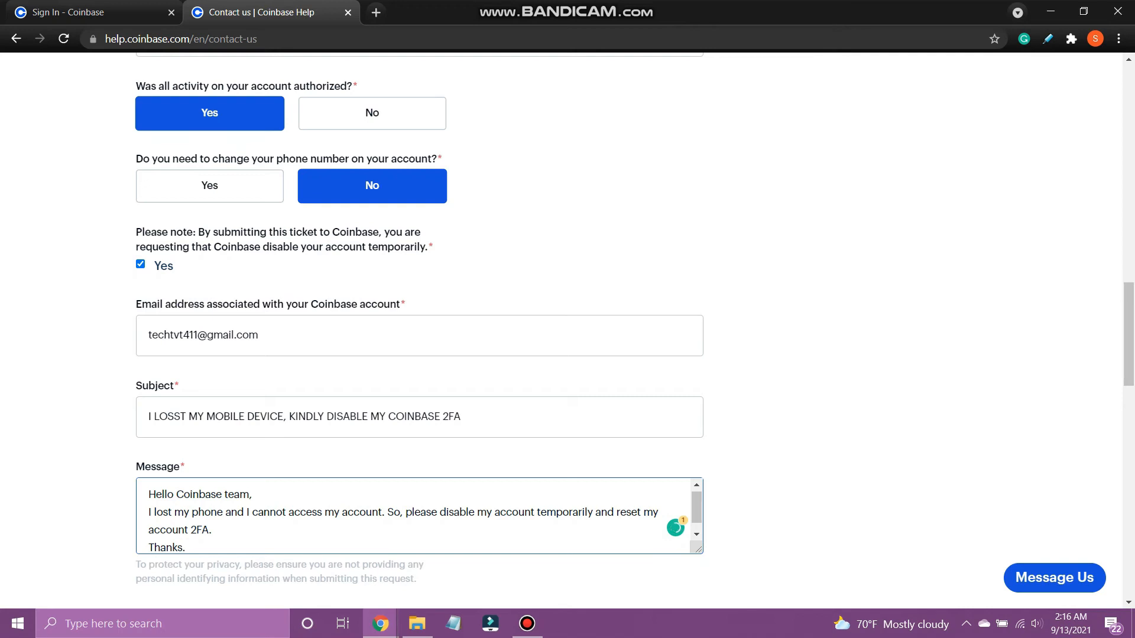
pyautogui.scroll(-3)
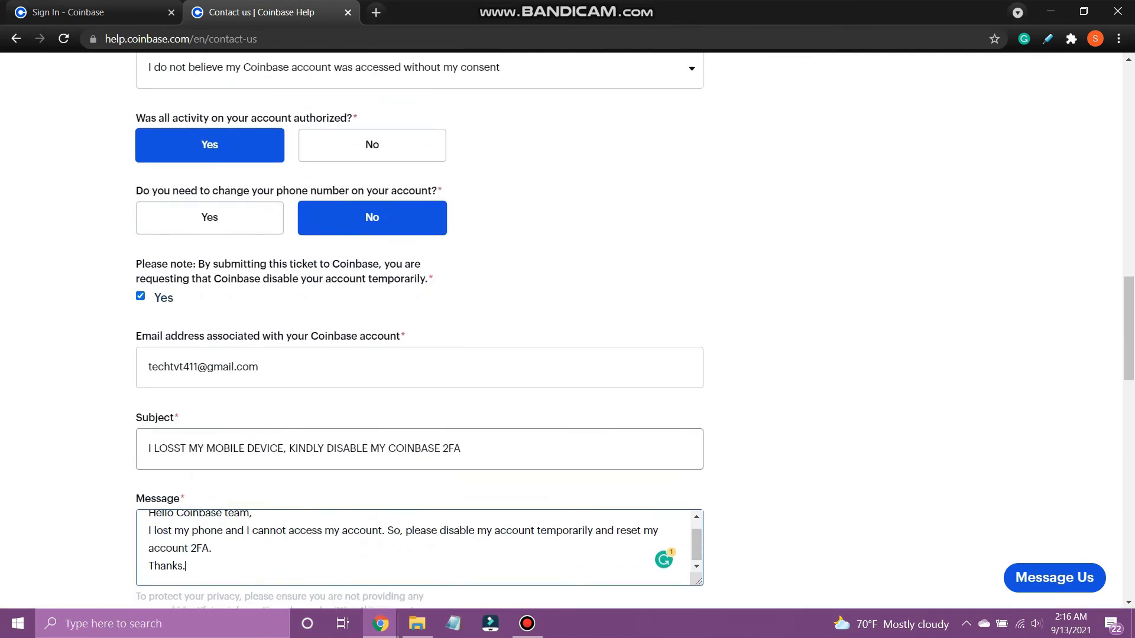
pyautogui.scroll(3)
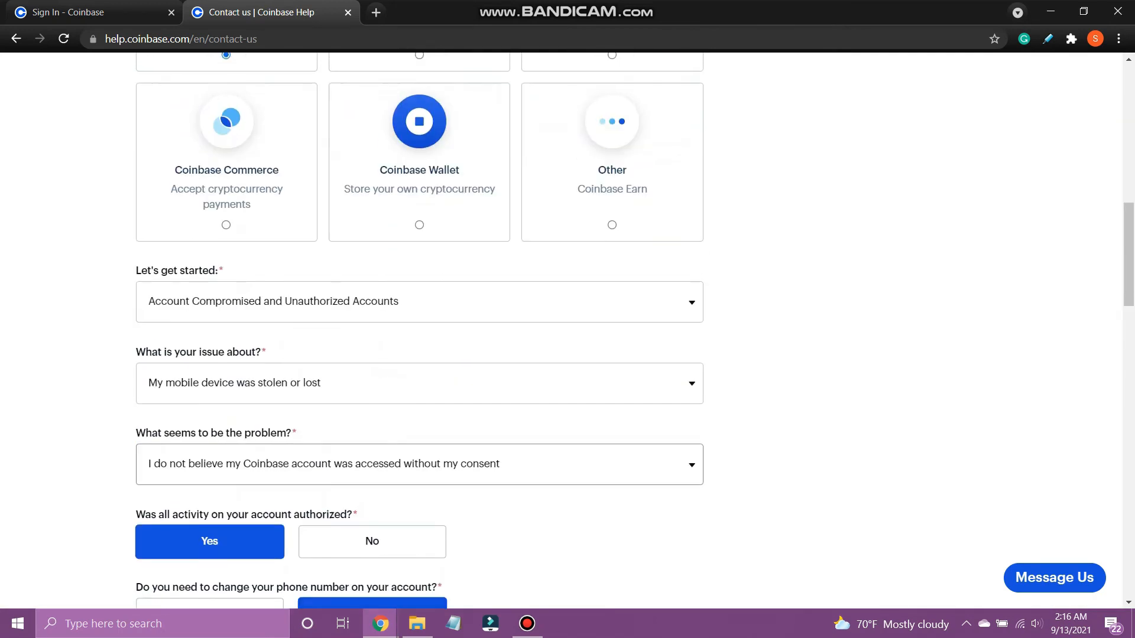
pyautogui.scroll(3)
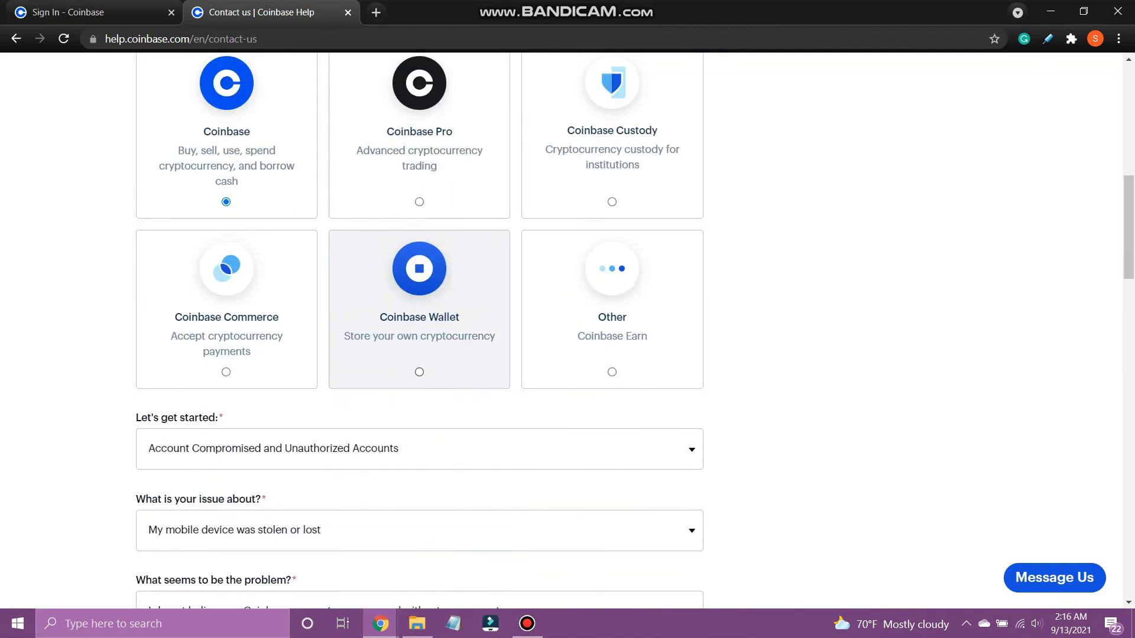
pyautogui.scroll(-3)
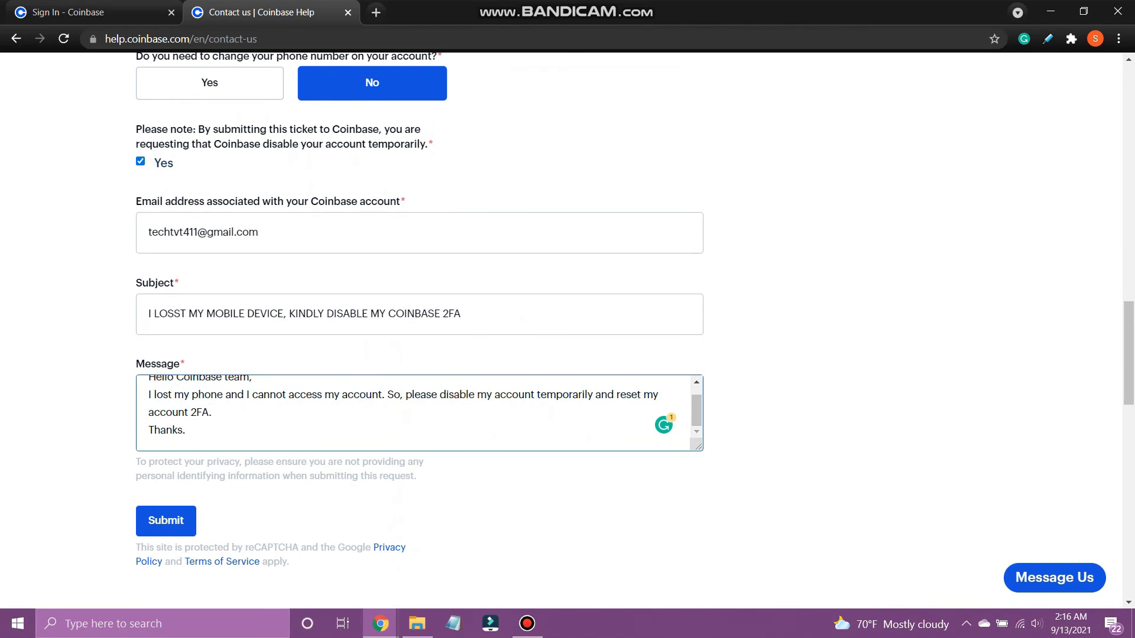
pyautogui.click(188, 430)
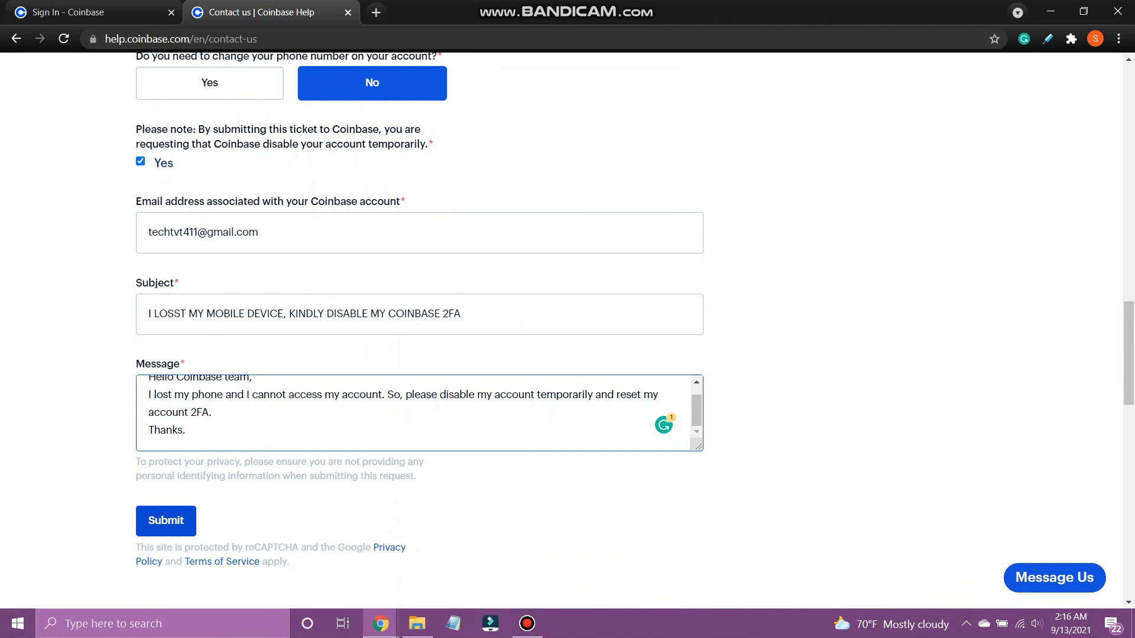
pyautogui.click(188, 430)
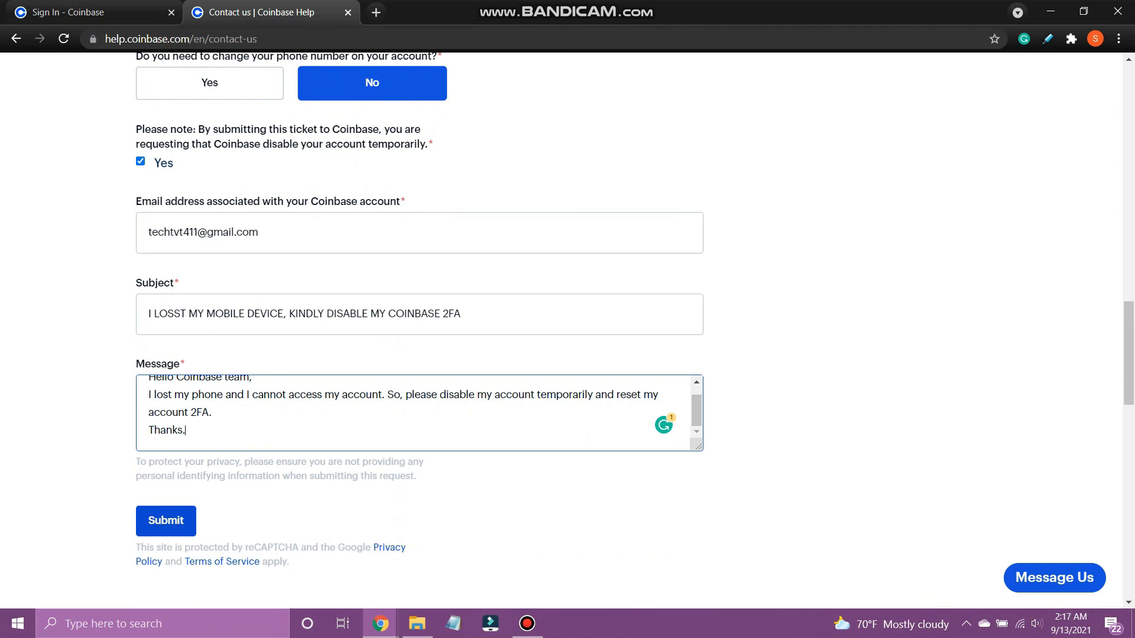